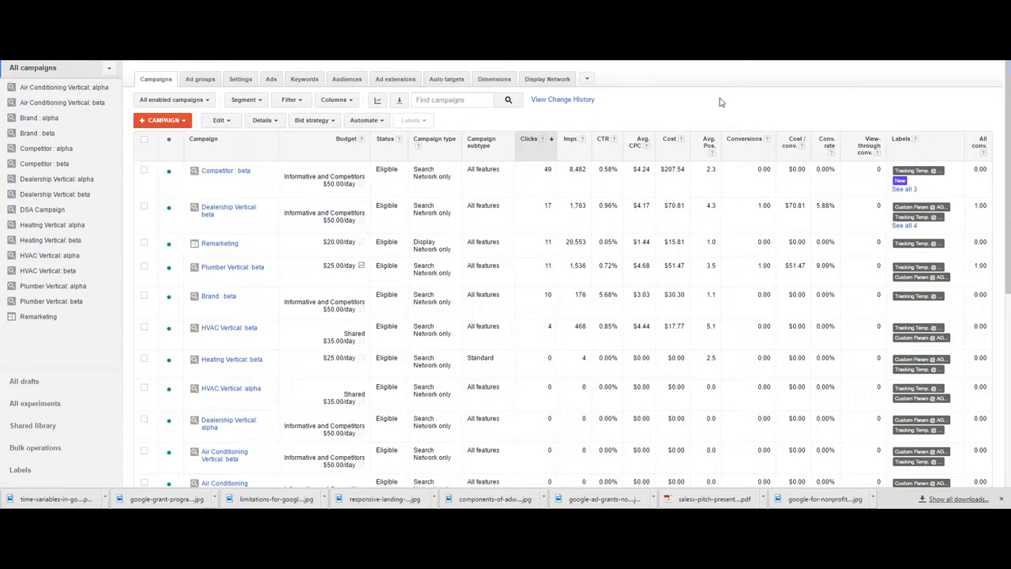
mouse_move(695, 84)
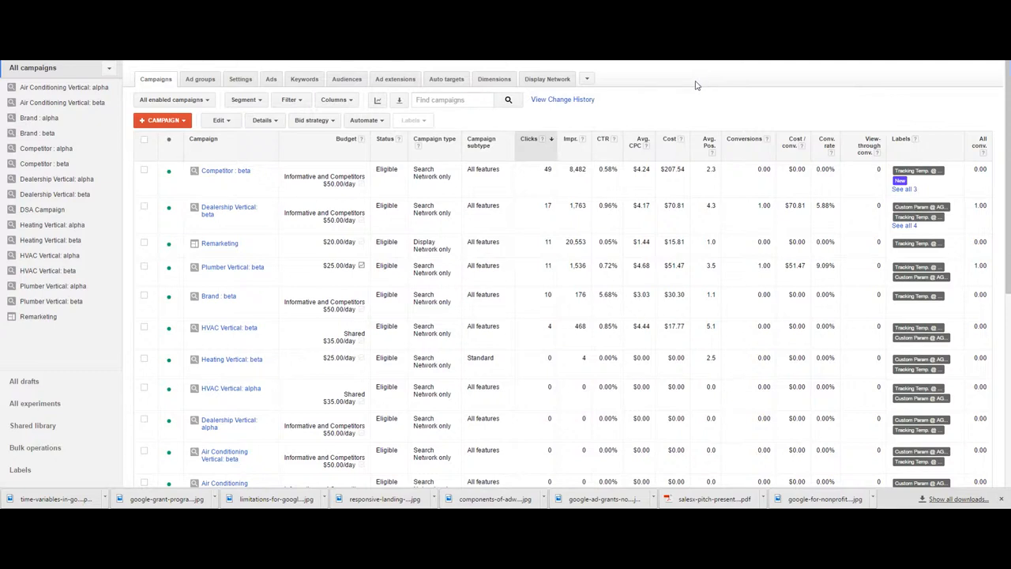
mouse_move(544, 114)
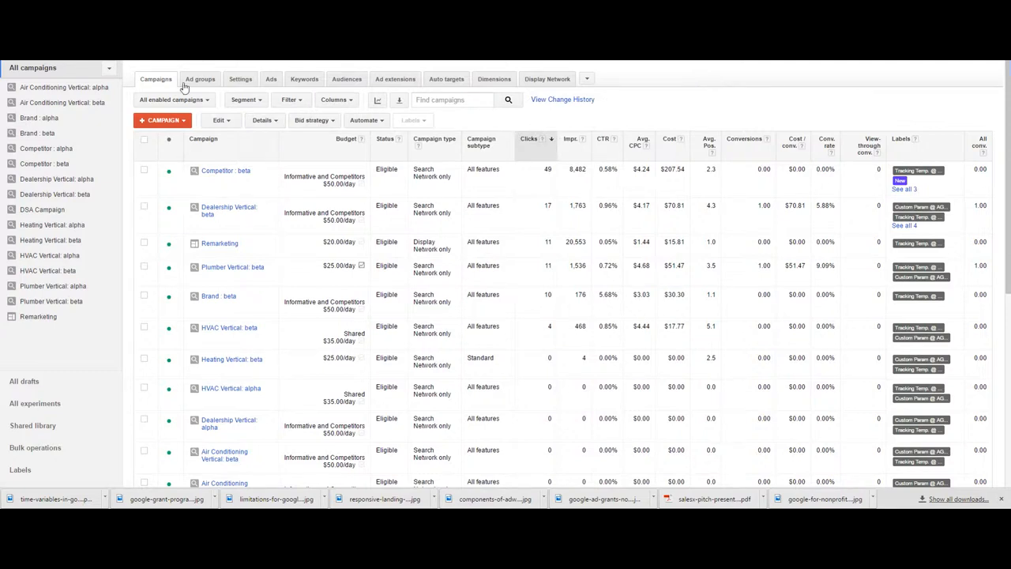
Browse the Ad groups, Ads and Keywords tabs, then return to Campaigns.
click(200, 79)
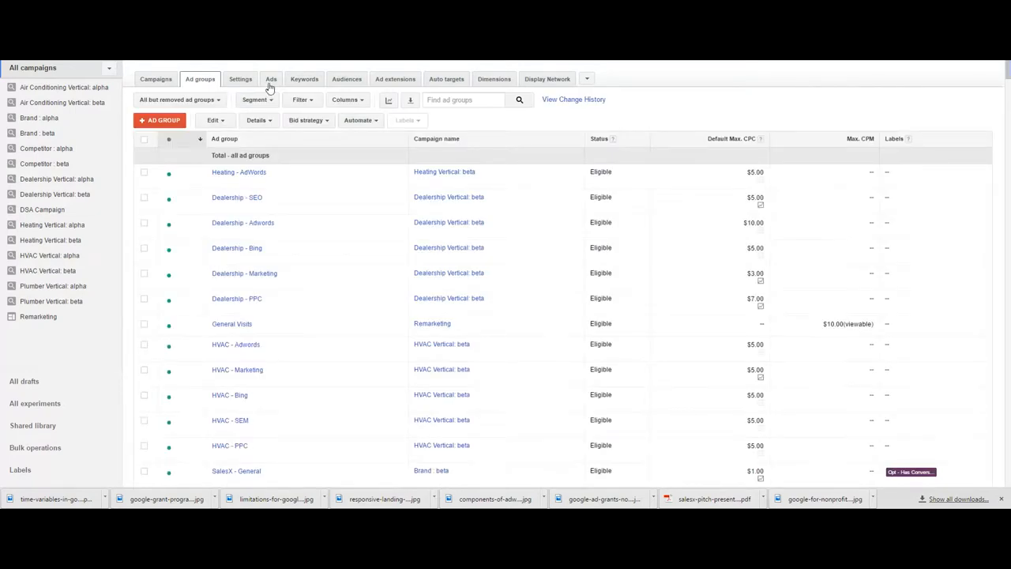
click(271, 78)
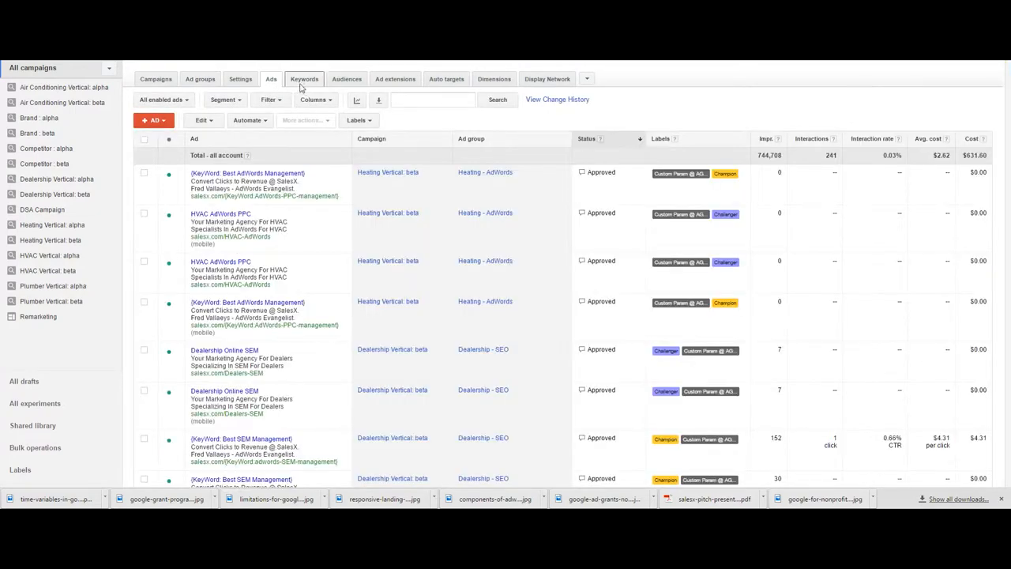
click(305, 78)
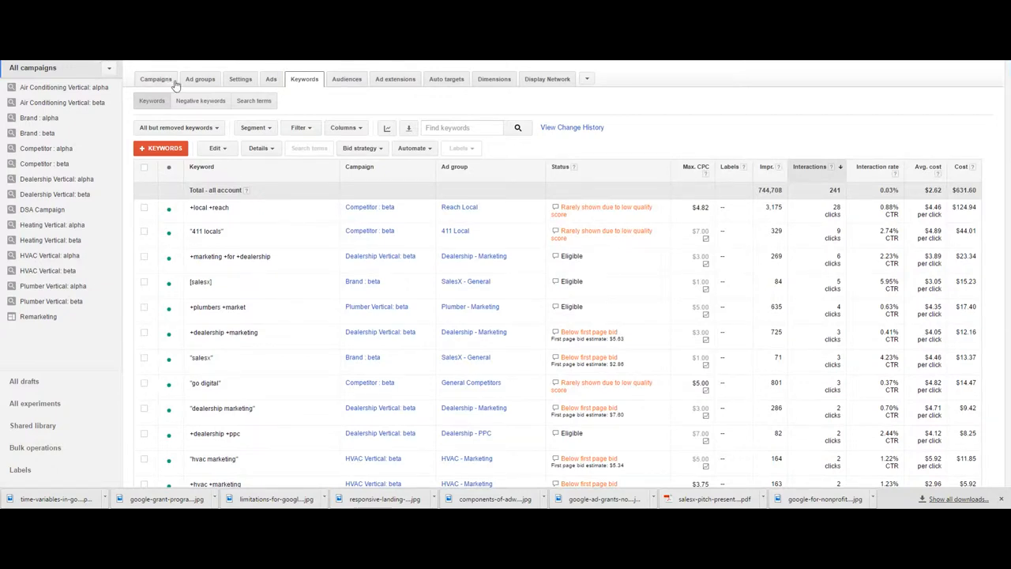
click(155, 78)
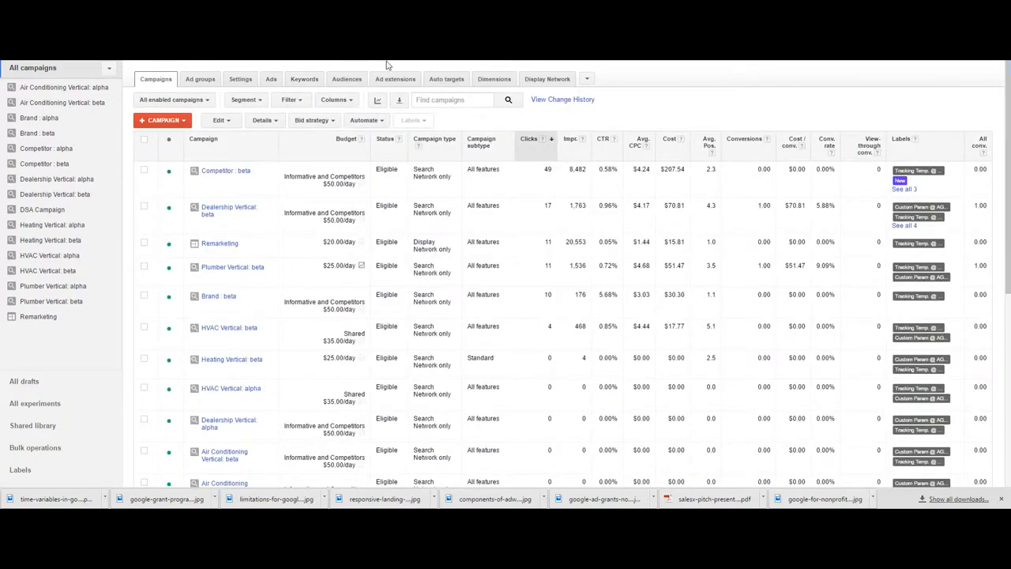
mouse_move(630, 87)
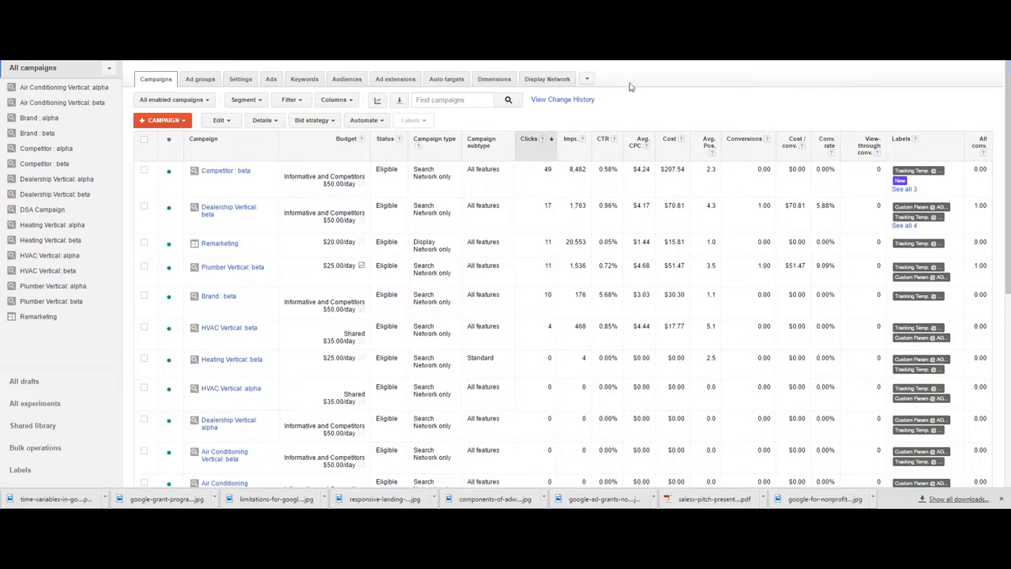
mouse_move(820, 103)
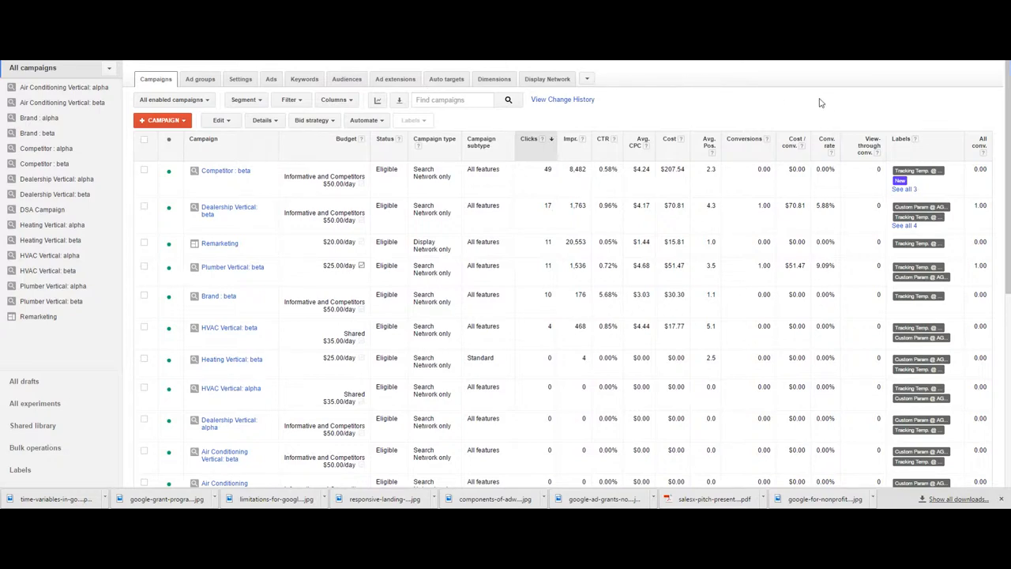
In the Ads tab, select the first ad, Best AdWords Management in Heating - AdWords.
click(271, 78)
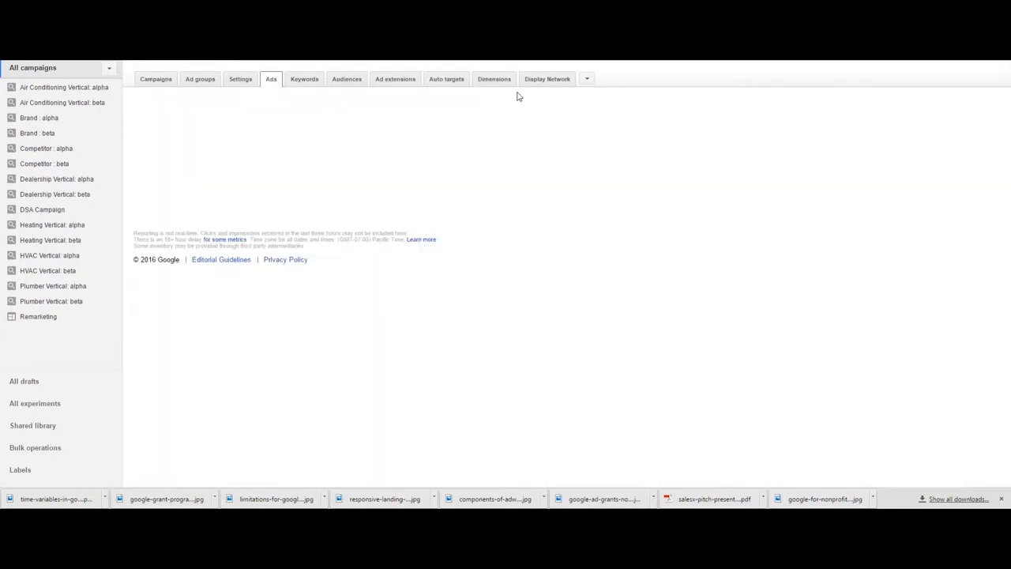
click(270, 79)
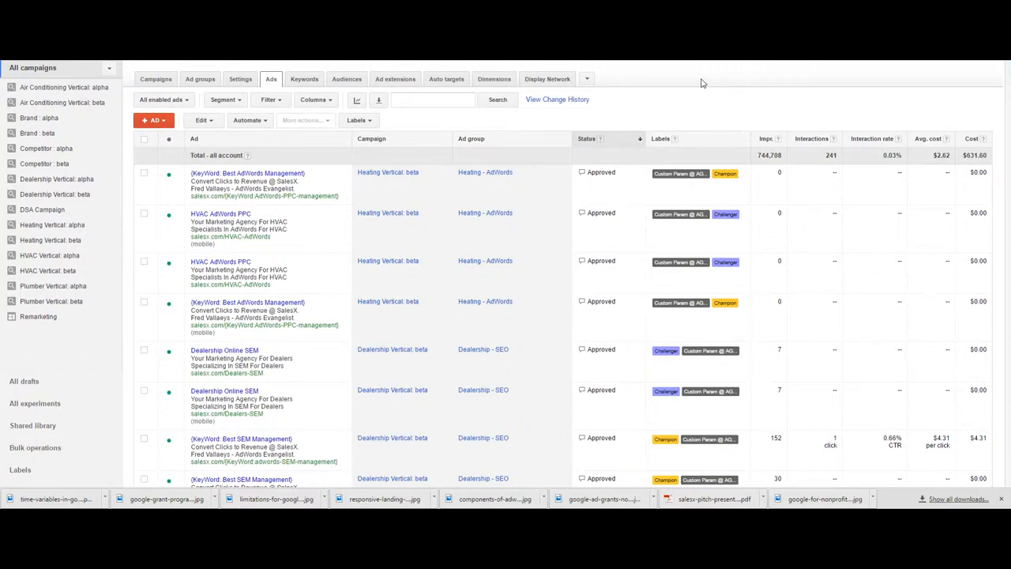
mouse_move(699, 89)
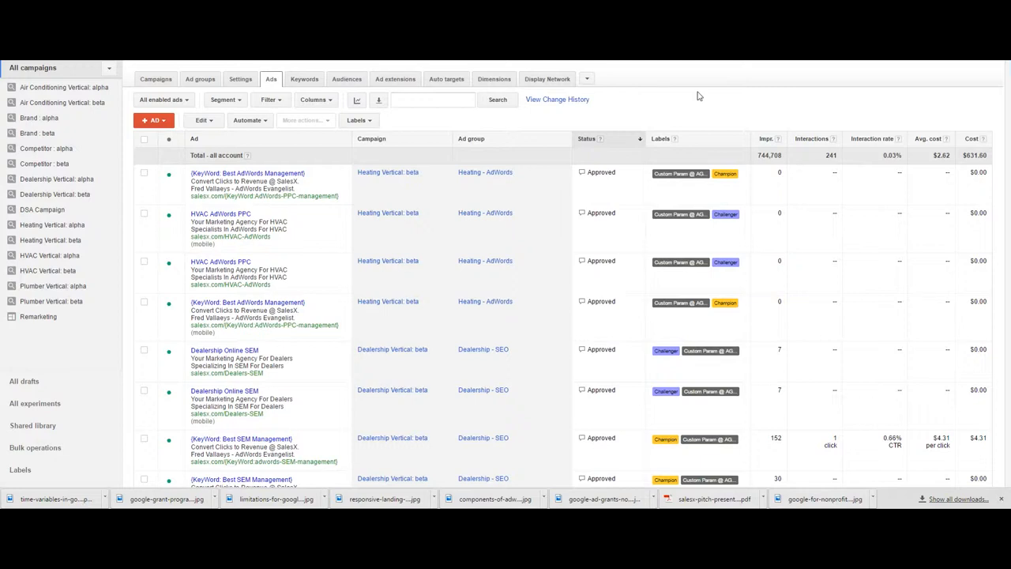
mouse_move(718, 229)
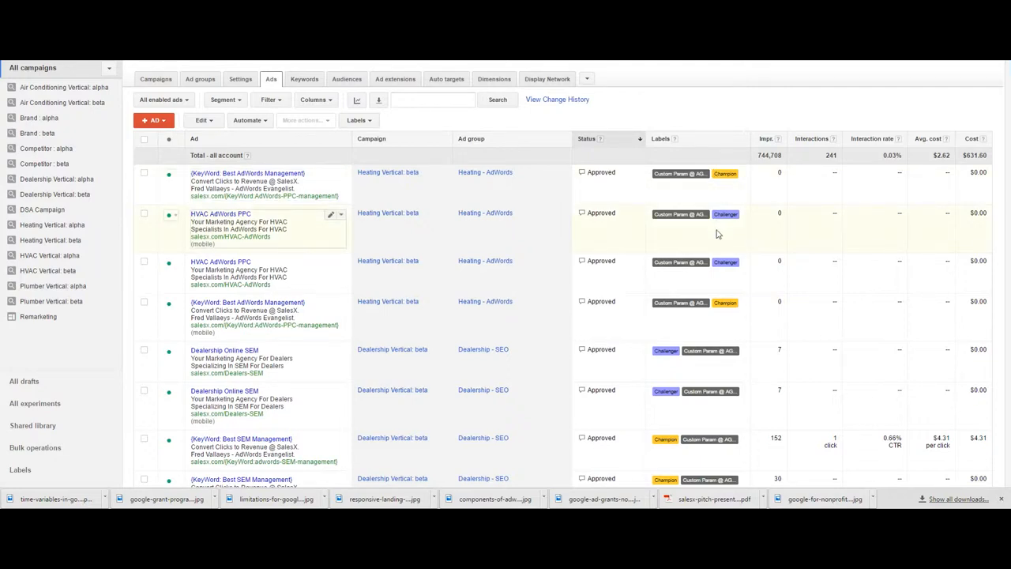
mouse_move(728, 109)
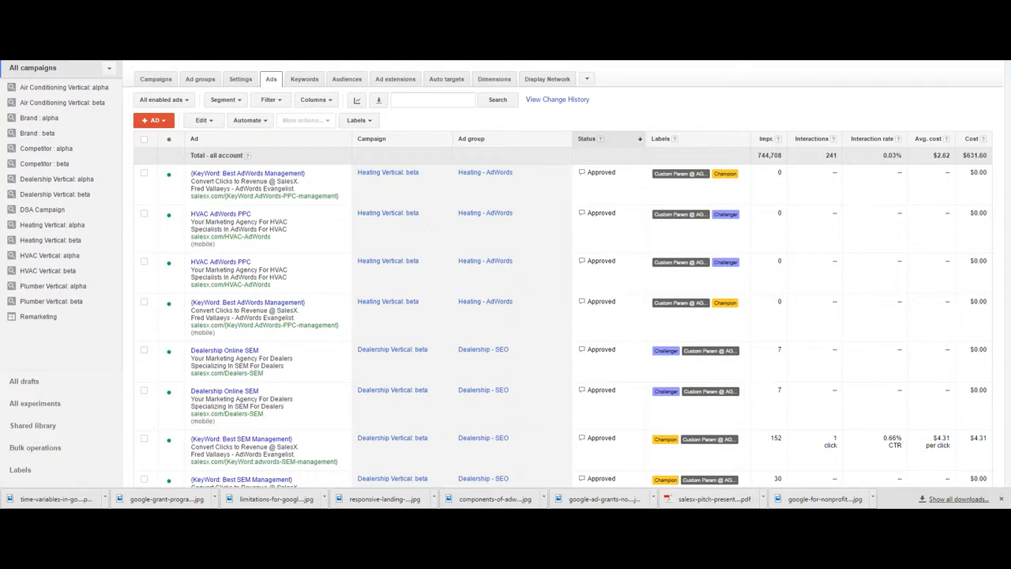
click(144, 173)
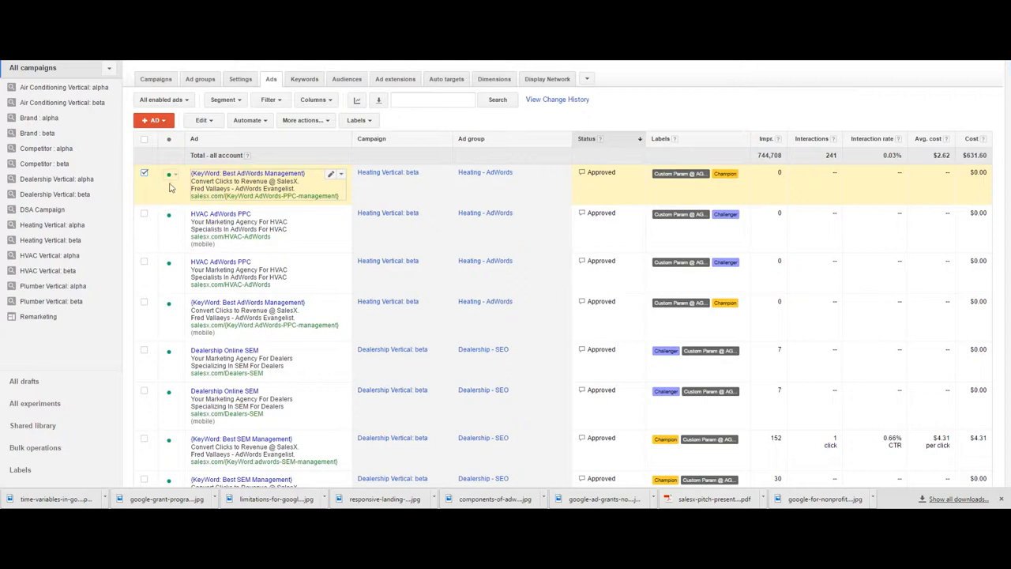
mouse_move(356, 120)
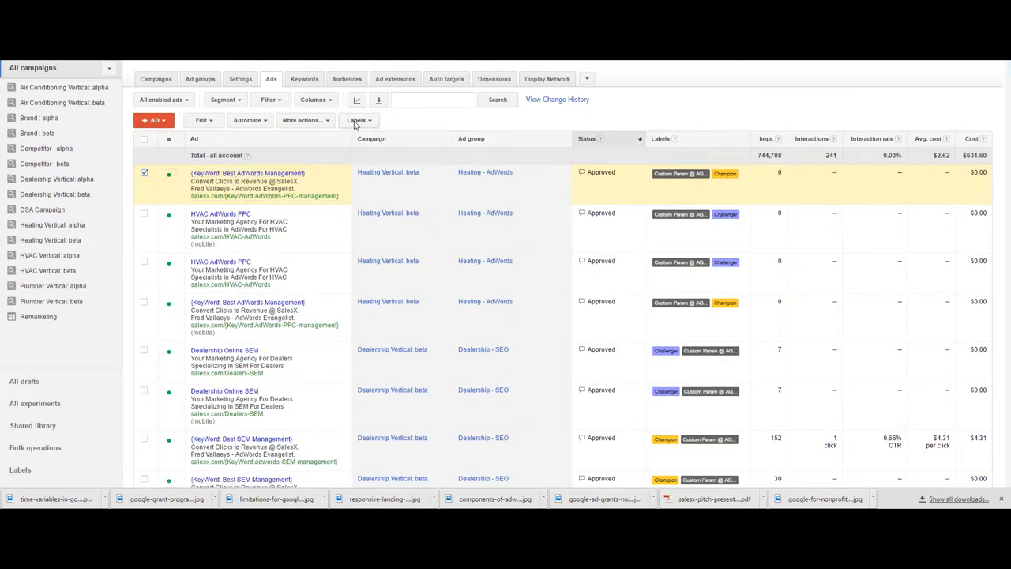
Open the Labels dropdown, showing Champion and Custom Param @ AG lvl ticked.
click(356, 120)
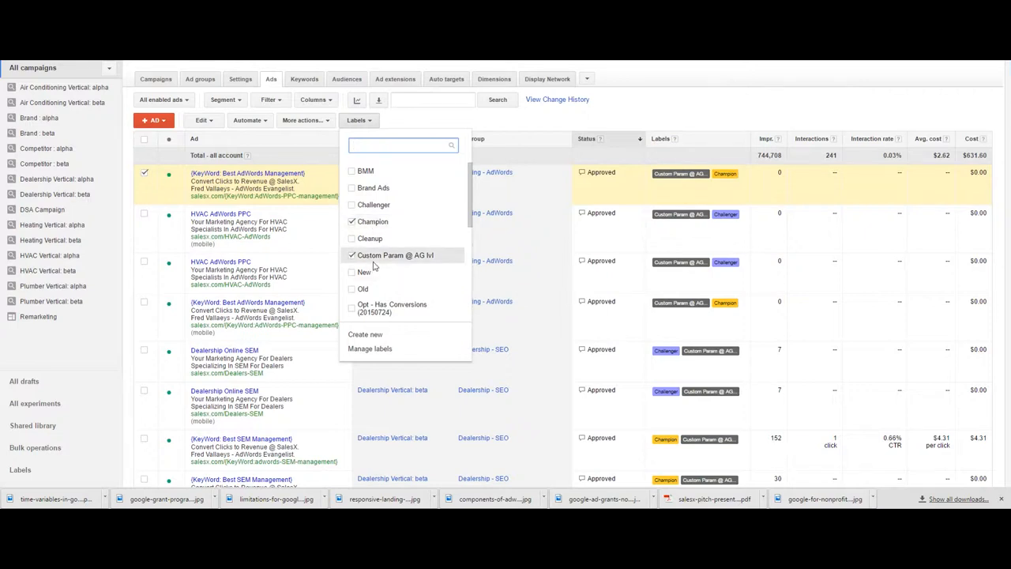
mouse_move(381, 334)
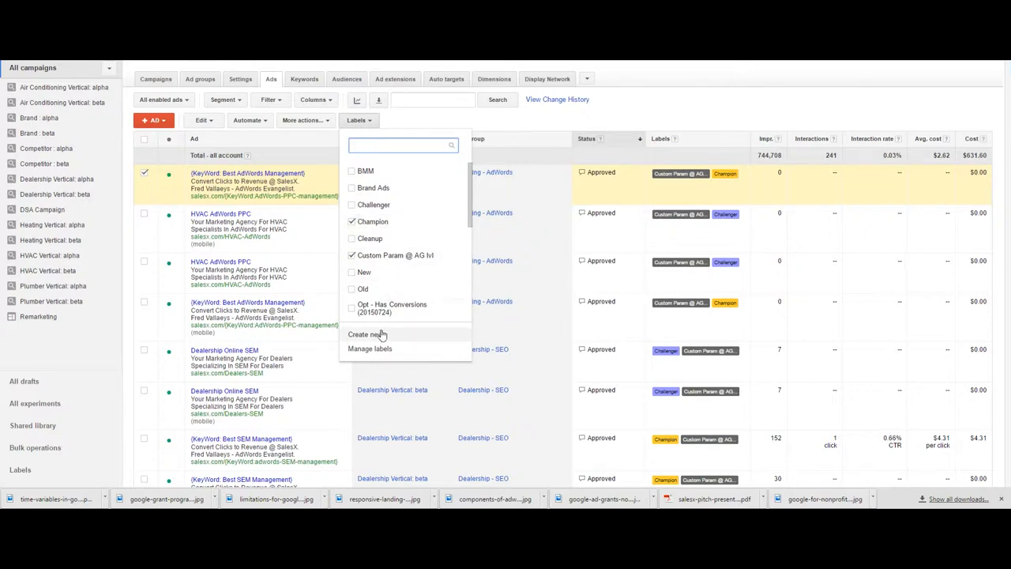